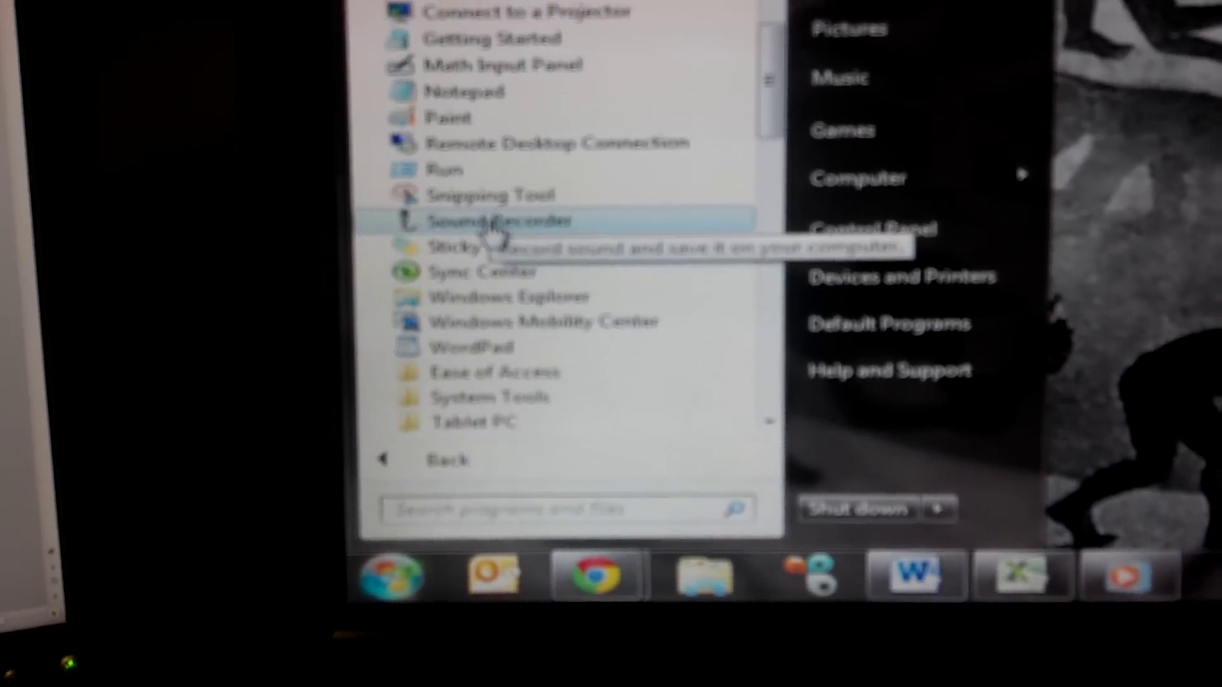
Record about two seconds of the playing voicemail in Sound Recorder, then stop the recording
left_click(486, 221)
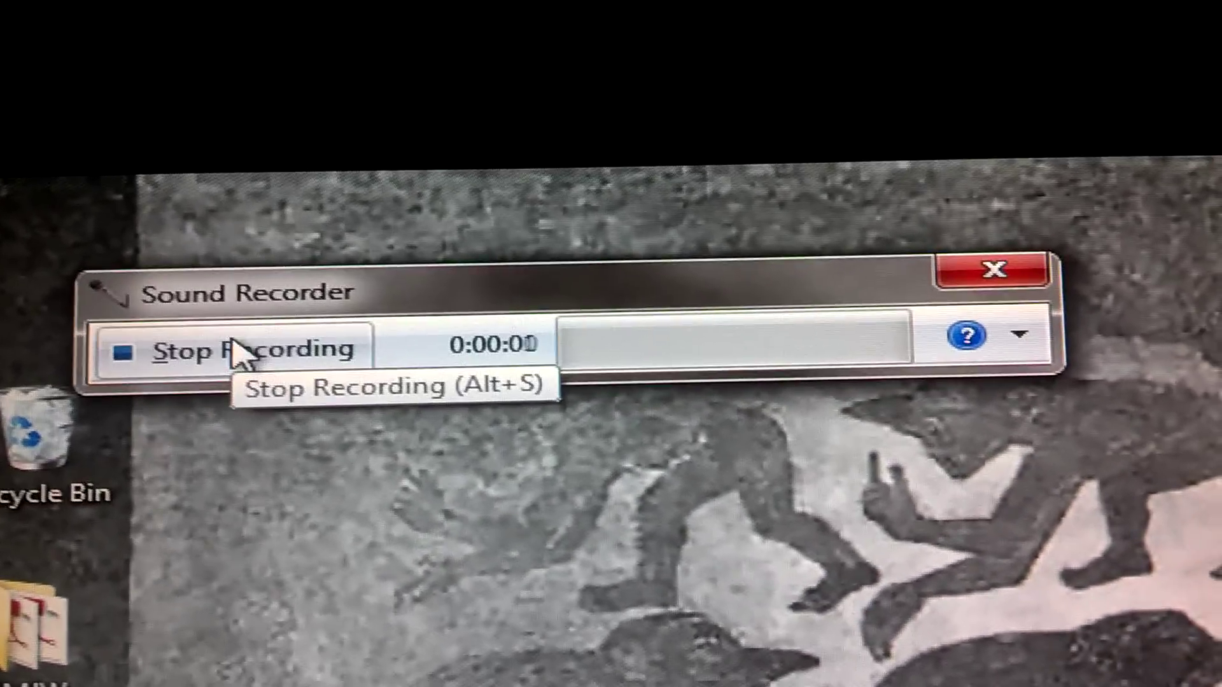
left_click(232, 357)
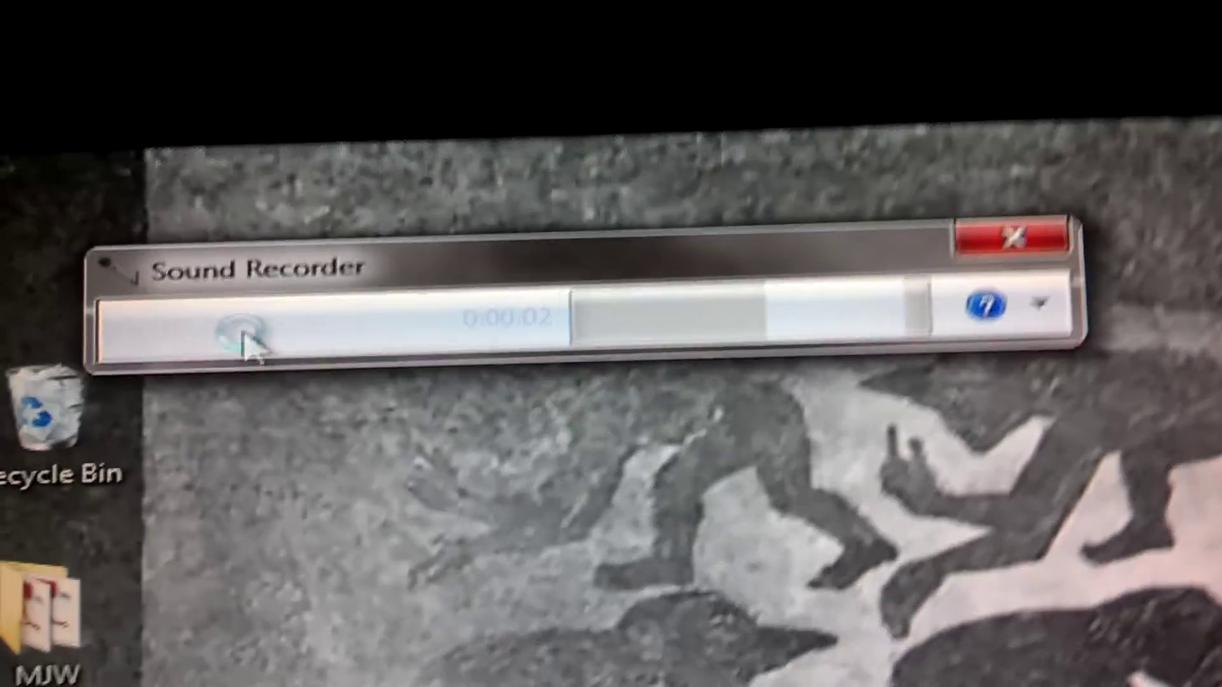